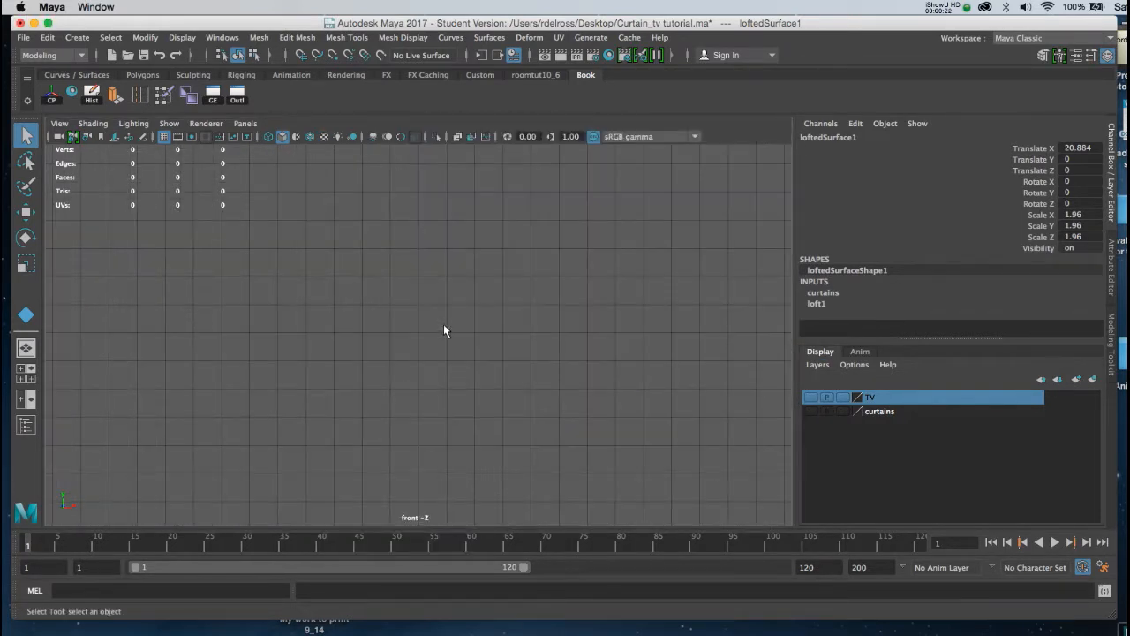
Adjust the NURBS Plane tool settings for U and V patches before drawing the plane
key(space)
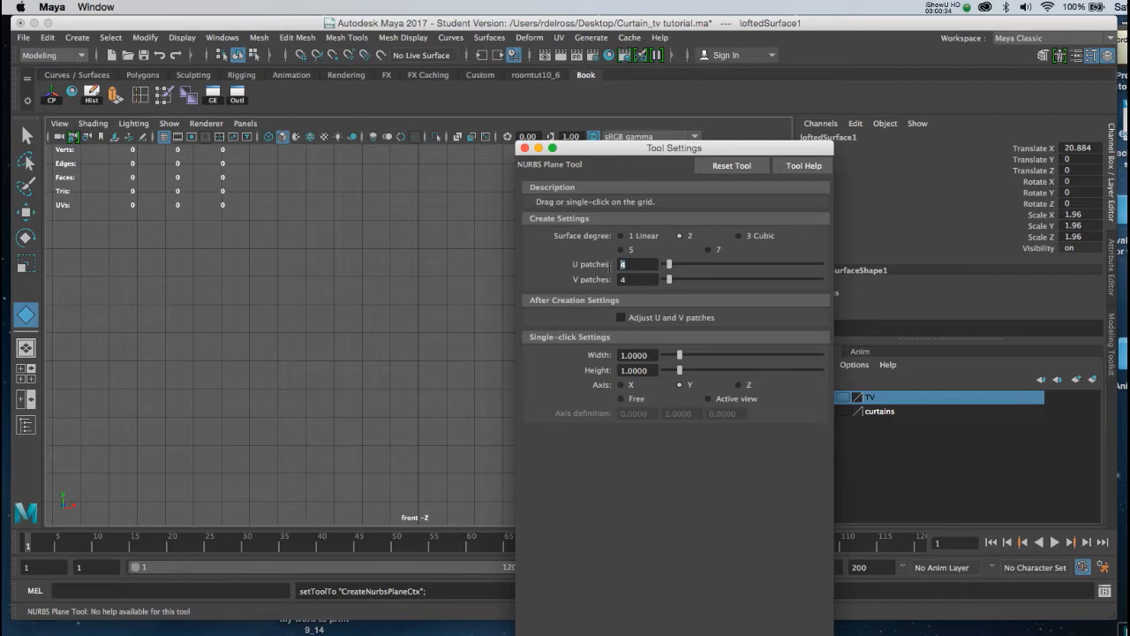
click(635, 265)
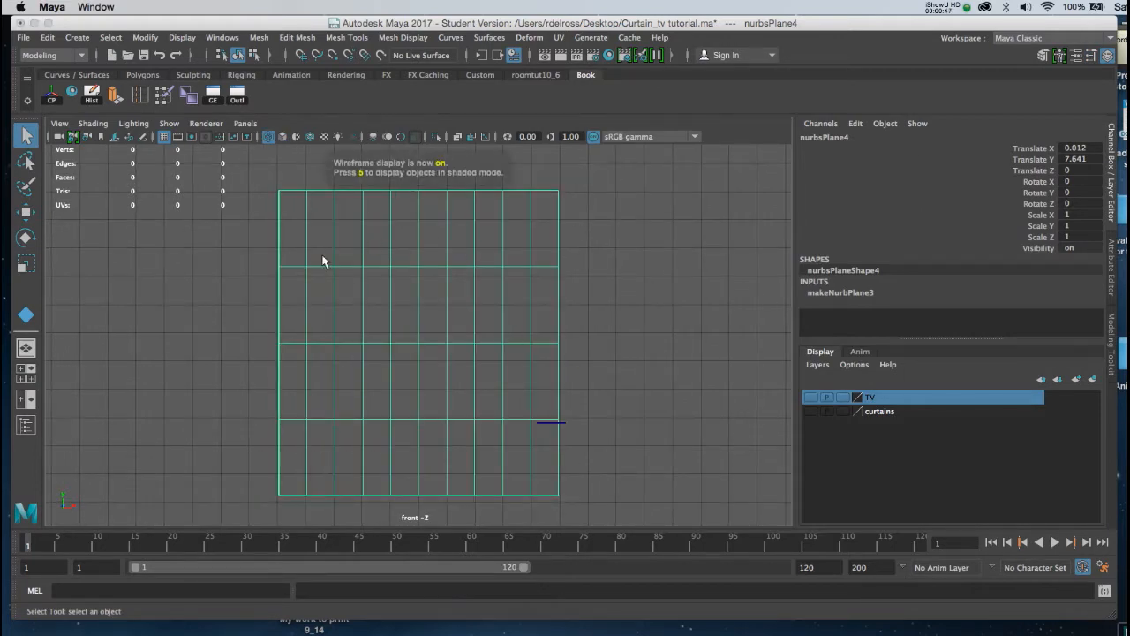
mouse_move(434, 403)
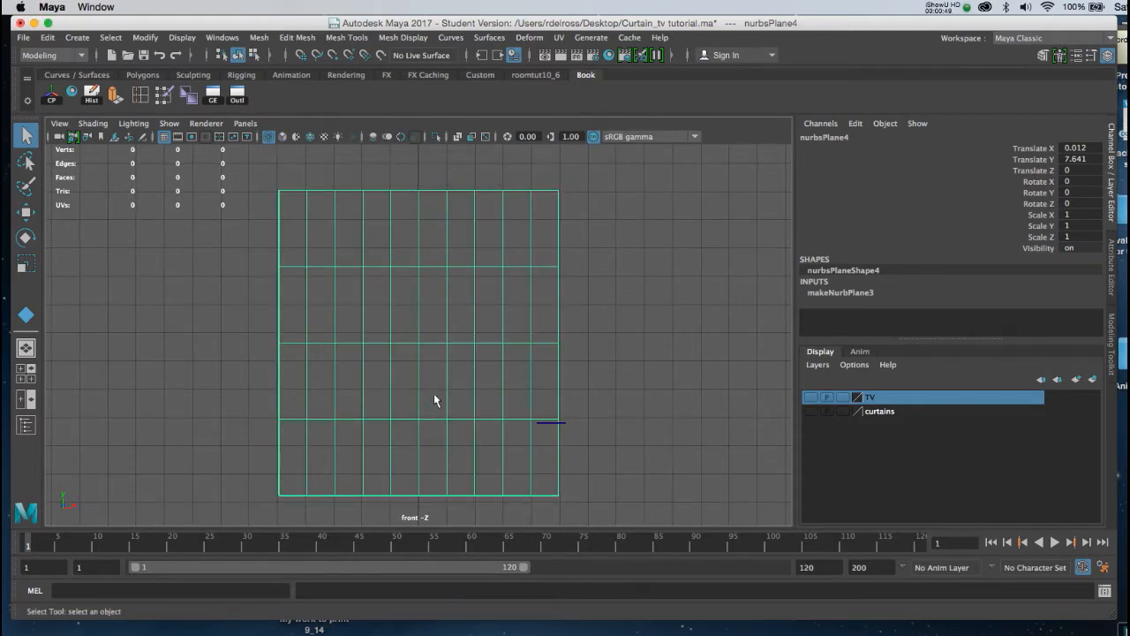
mouse_move(632, 263)
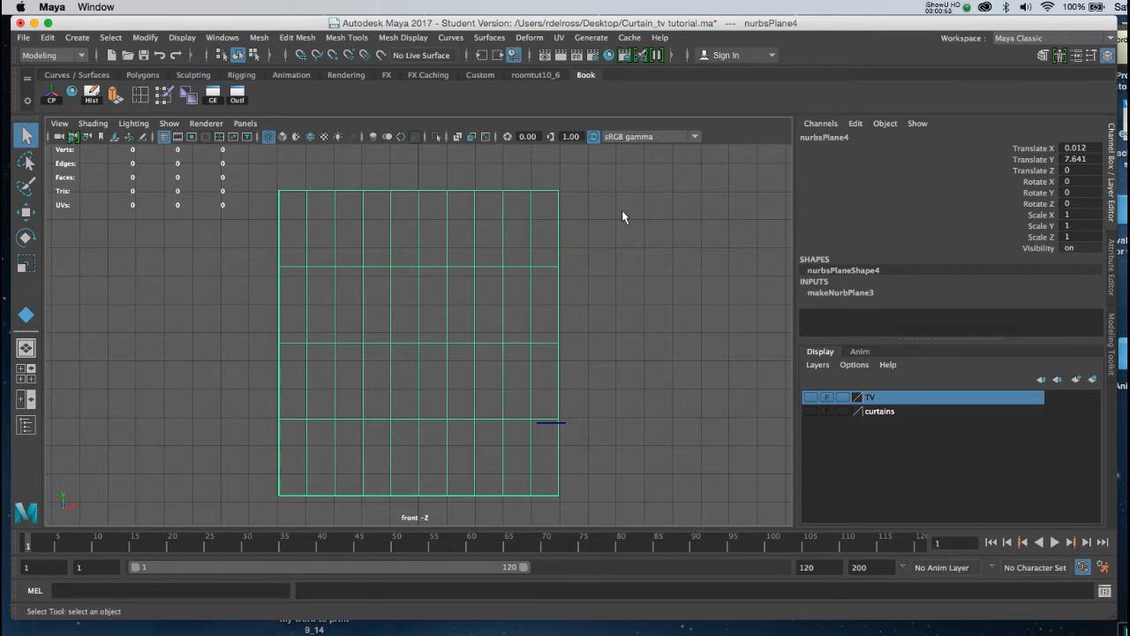
From the top view, select alternating CV columns and push them back along Z into folds
key(space)
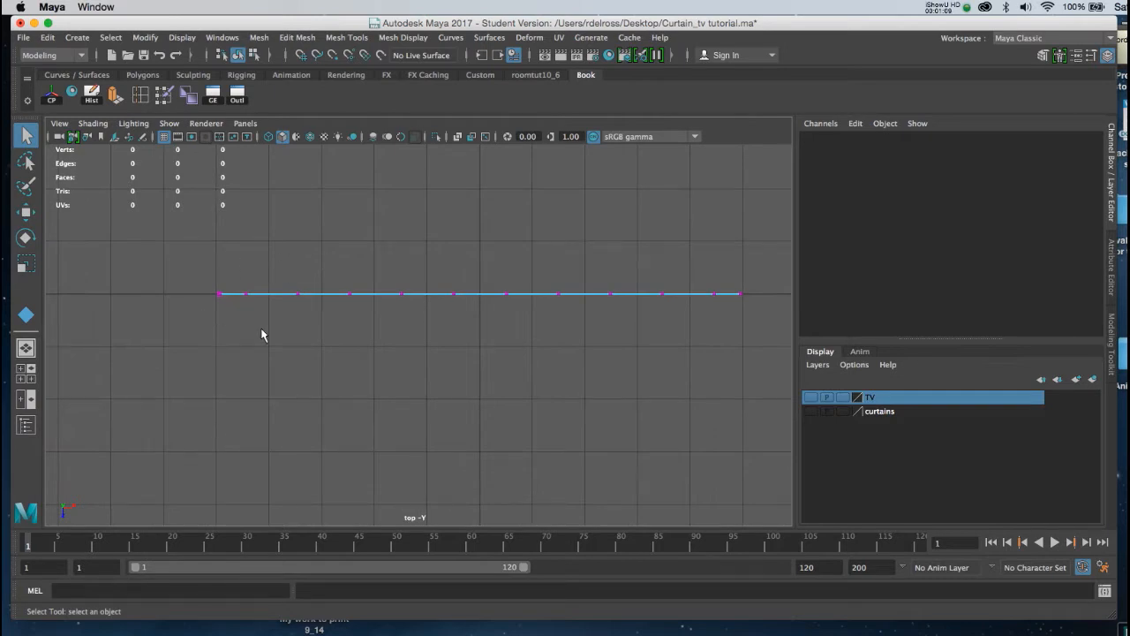
mouse_move(417, 336)
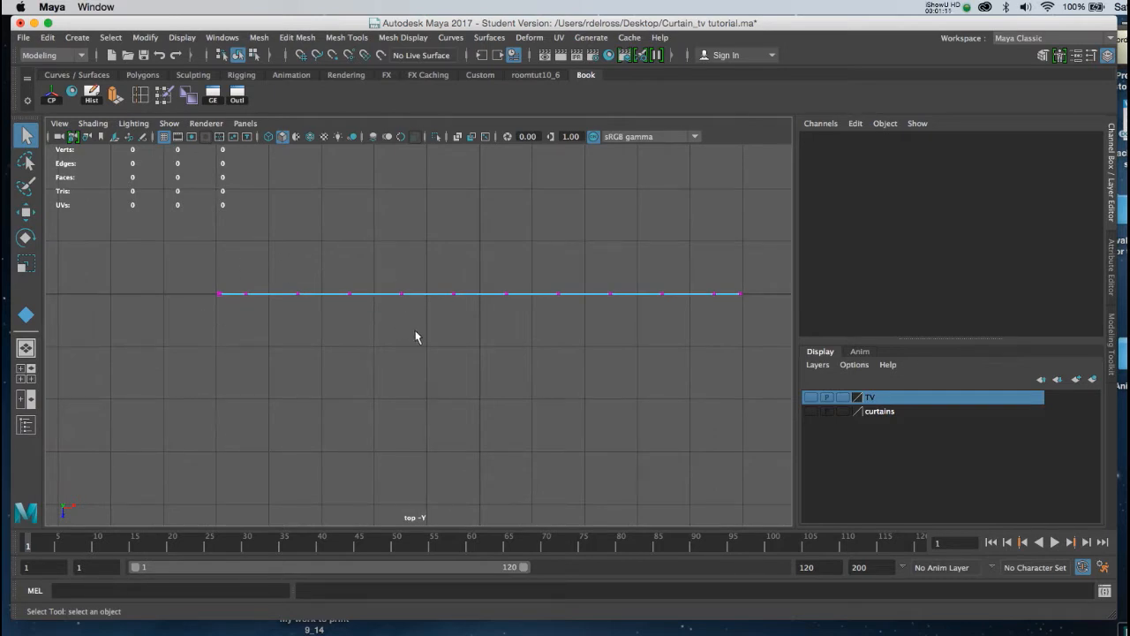
mouse_move(195, 283)
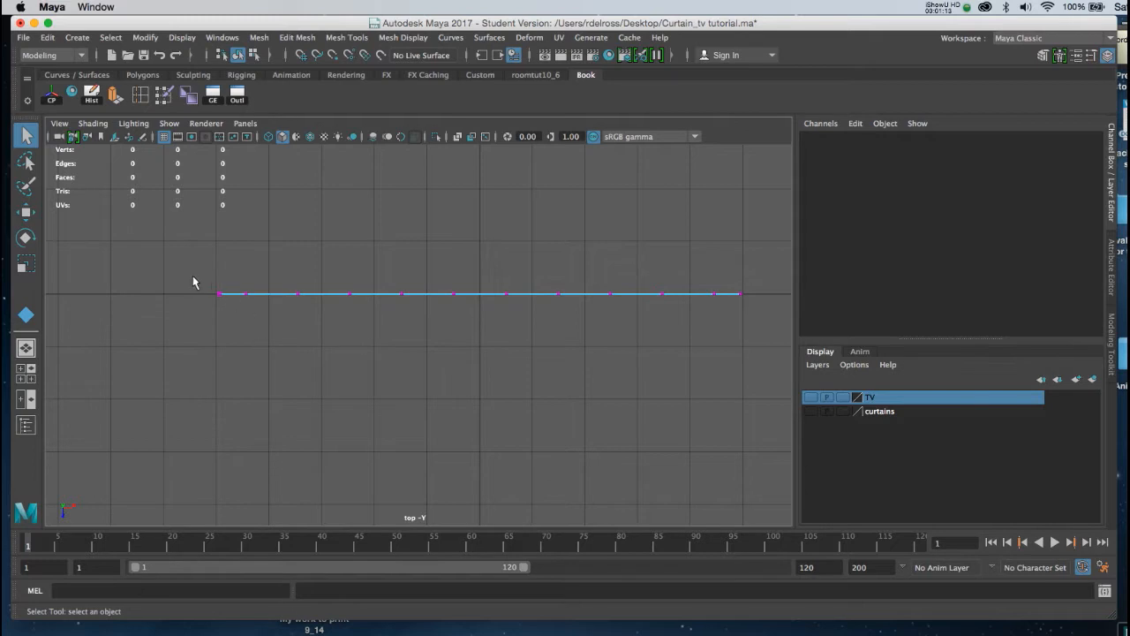
drag(194, 263, 219, 329)
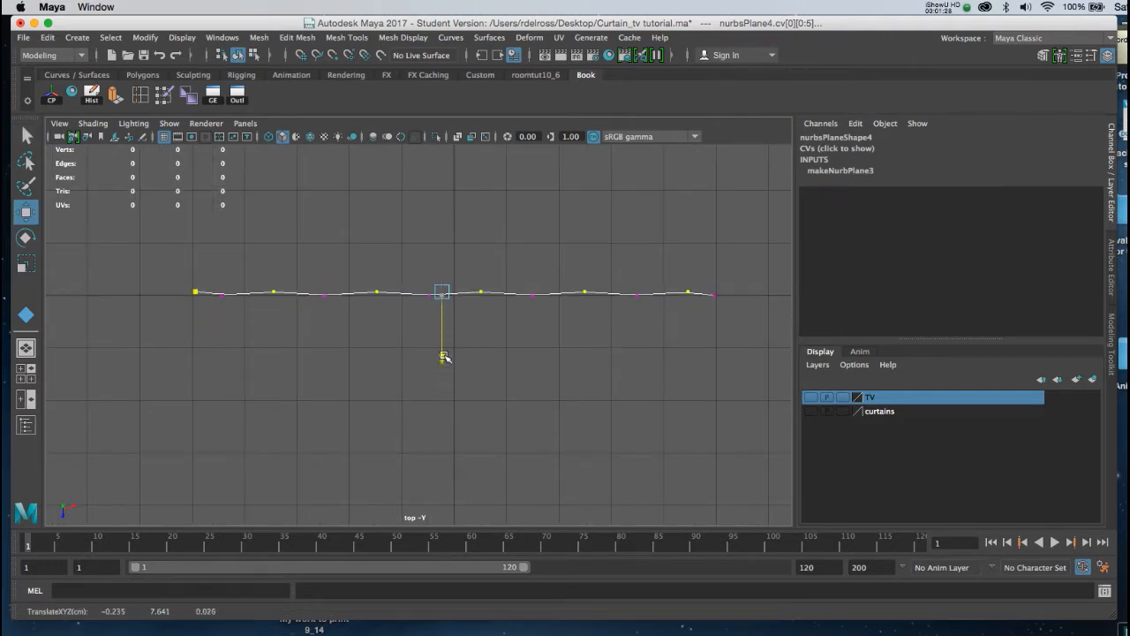
drag(442, 357, 442, 397)
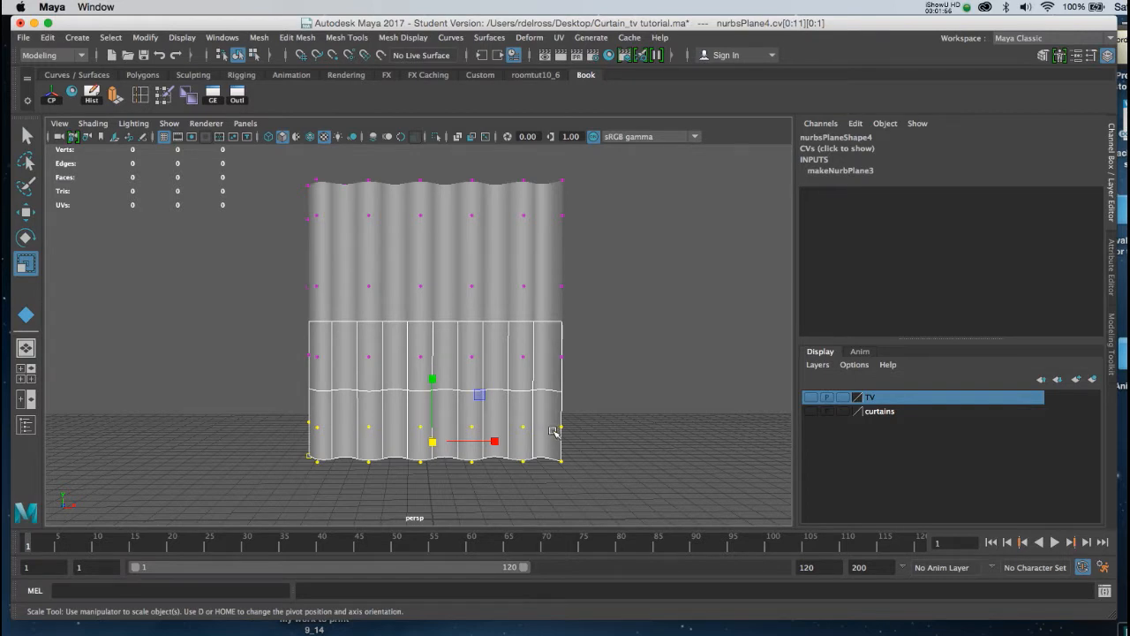
mouse_move(565, 440)
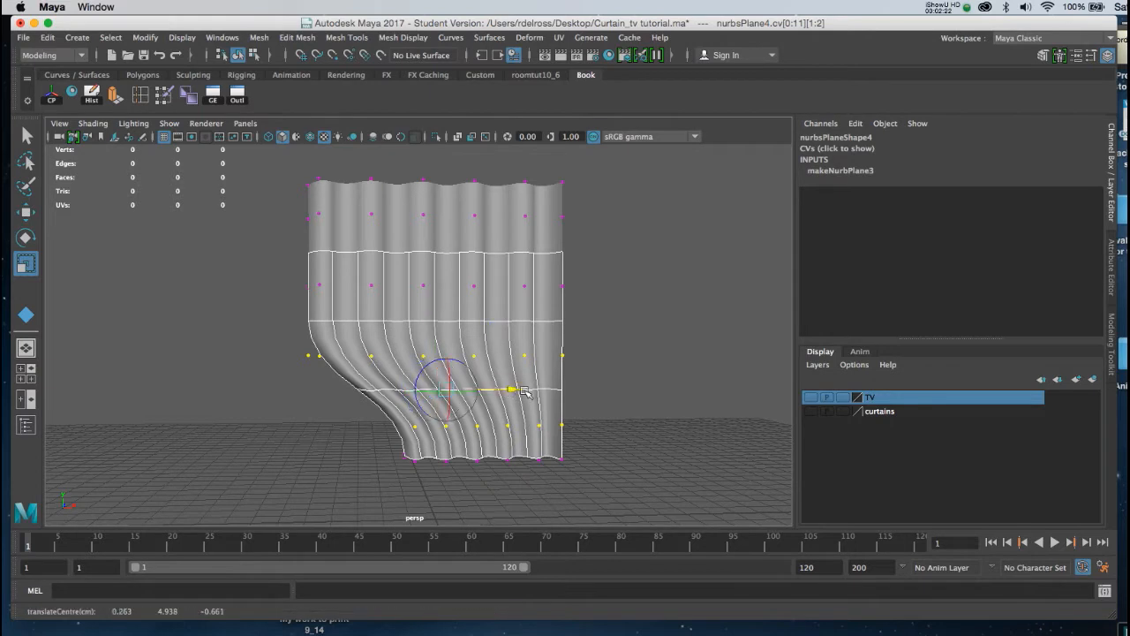
Scale the lower CV rows inward to pinch the curtain's bottom together
key(r)
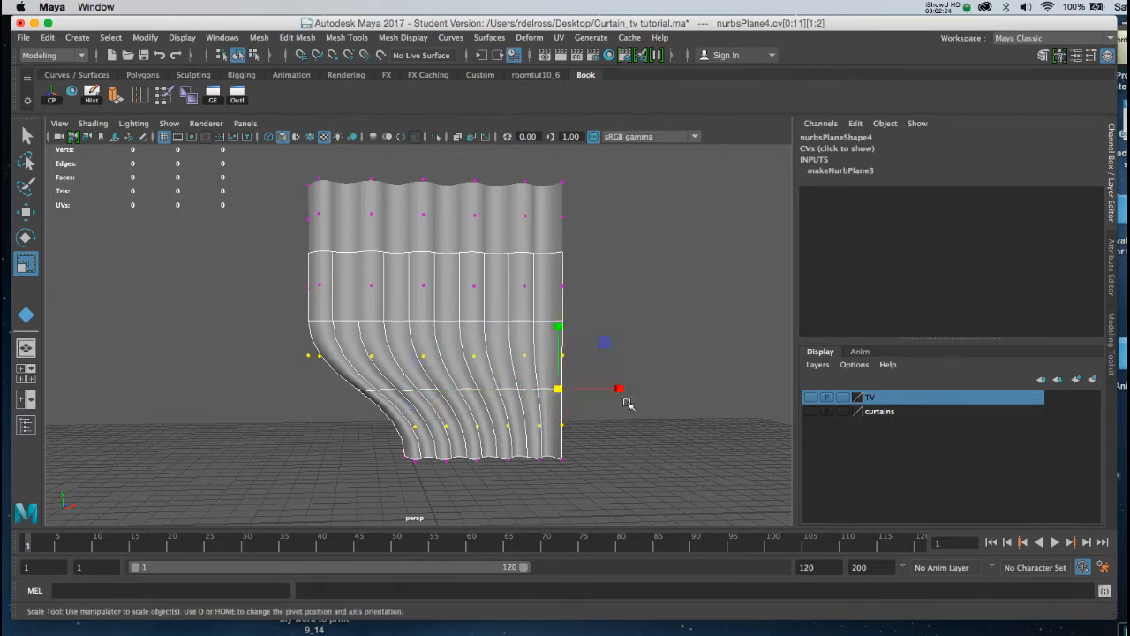
drag(618, 389, 604, 389)
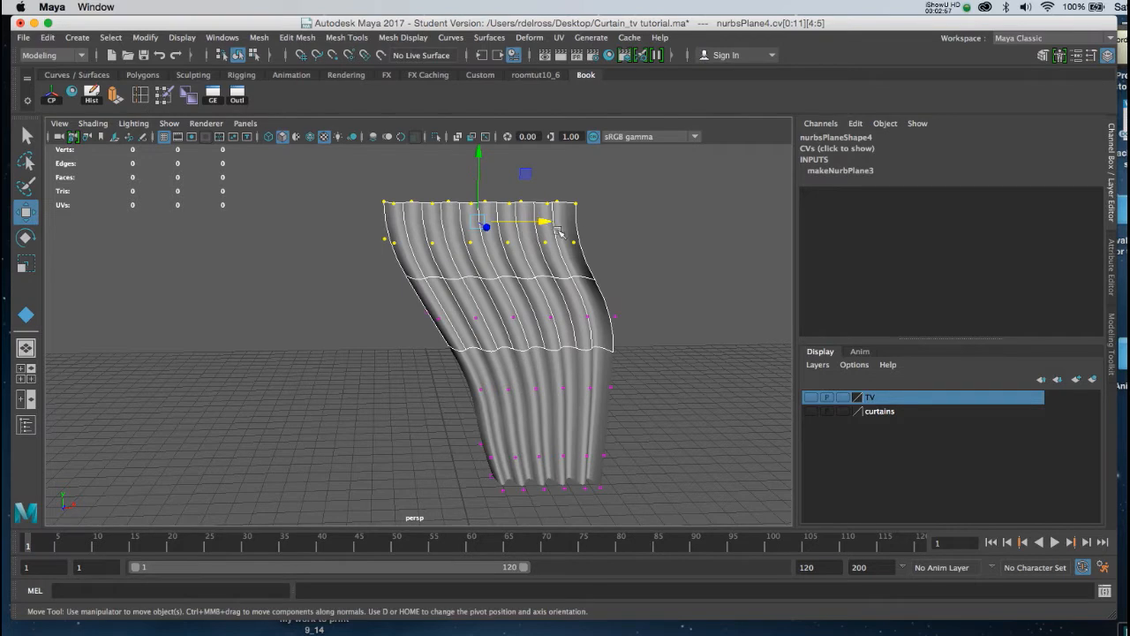
Enter CV mode and move the bottom rows so the curtain sweeps aside
drag(547, 221, 586, 221)
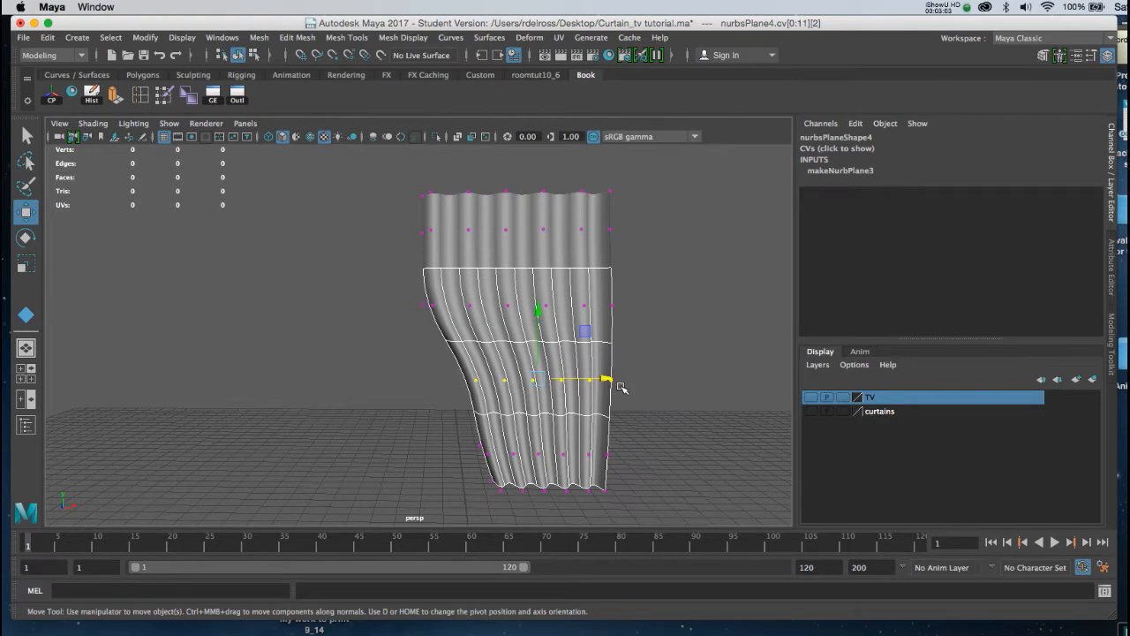
drag(609, 379, 494, 370)
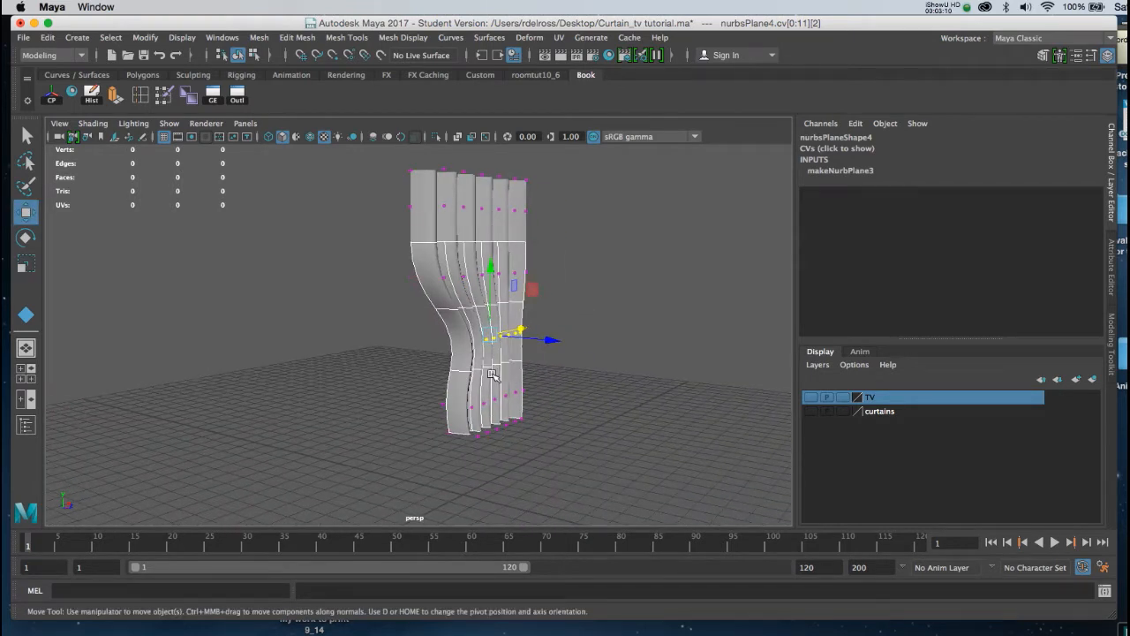
right_click(491, 369)
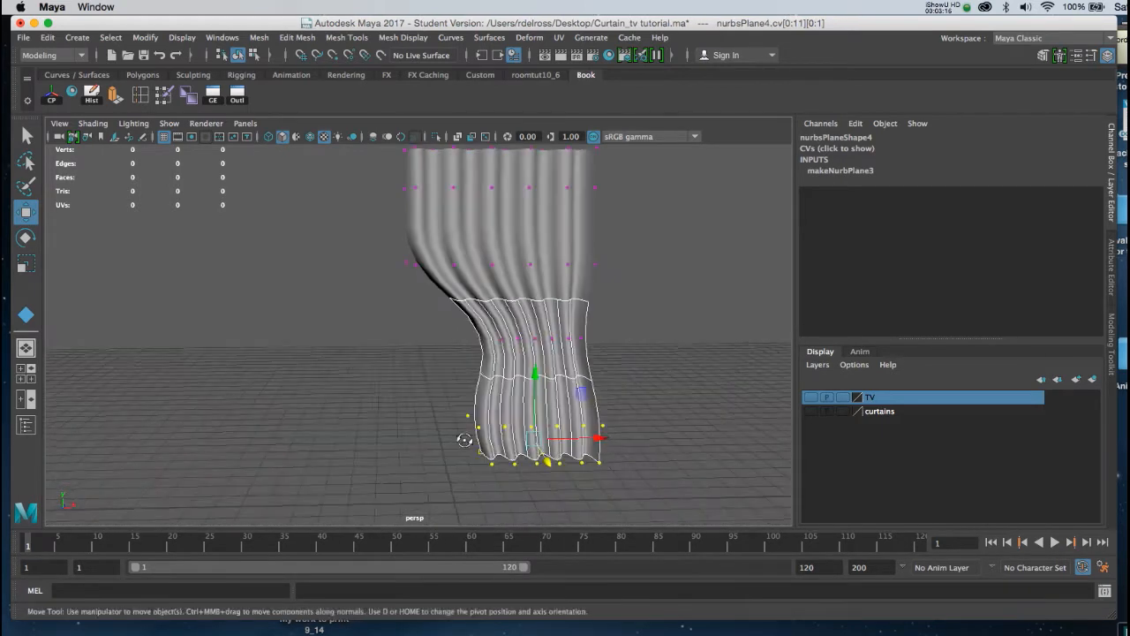
drag(443, 395, 541, 473)
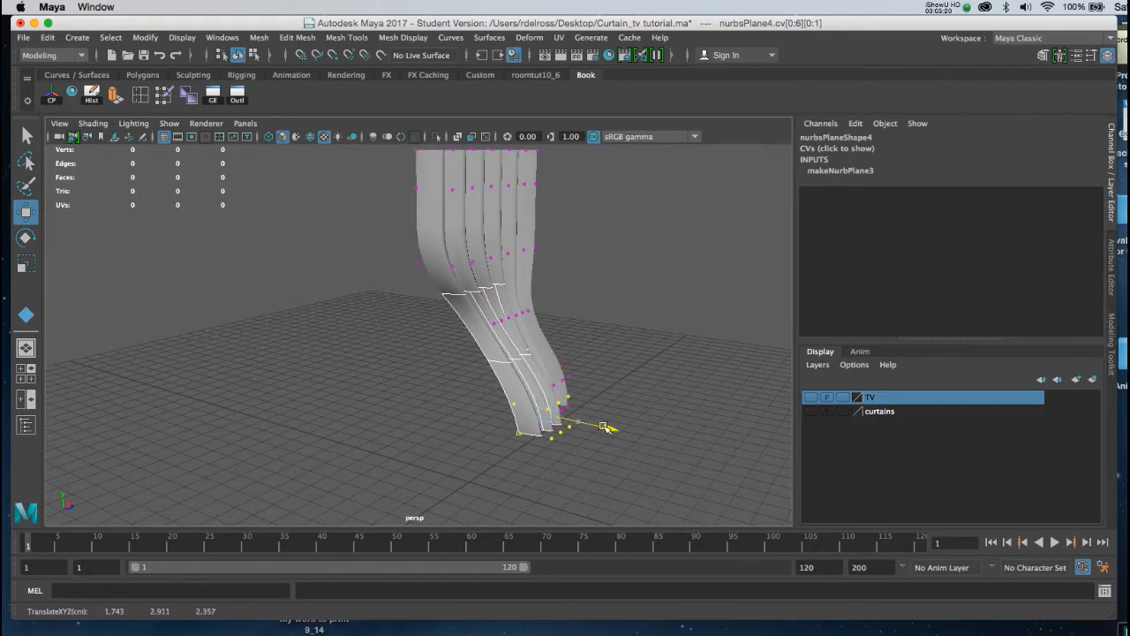
drag(604, 426, 468, 422)
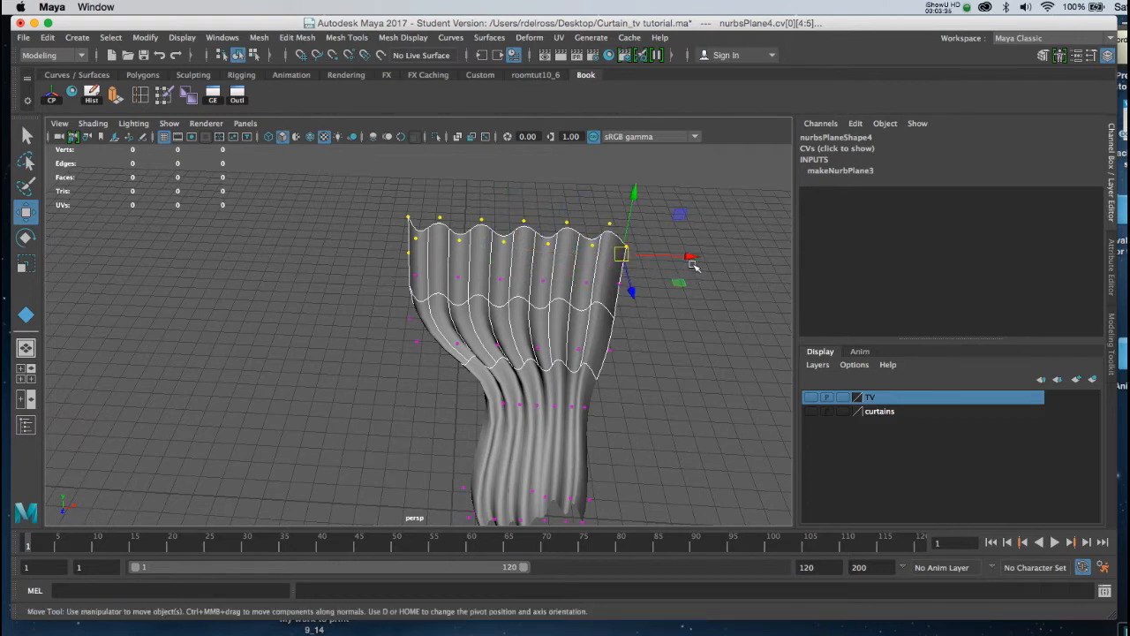
Reposition the top CV row and scale it wider to flare the curtain's top edge
drag(622, 254, 678, 258)
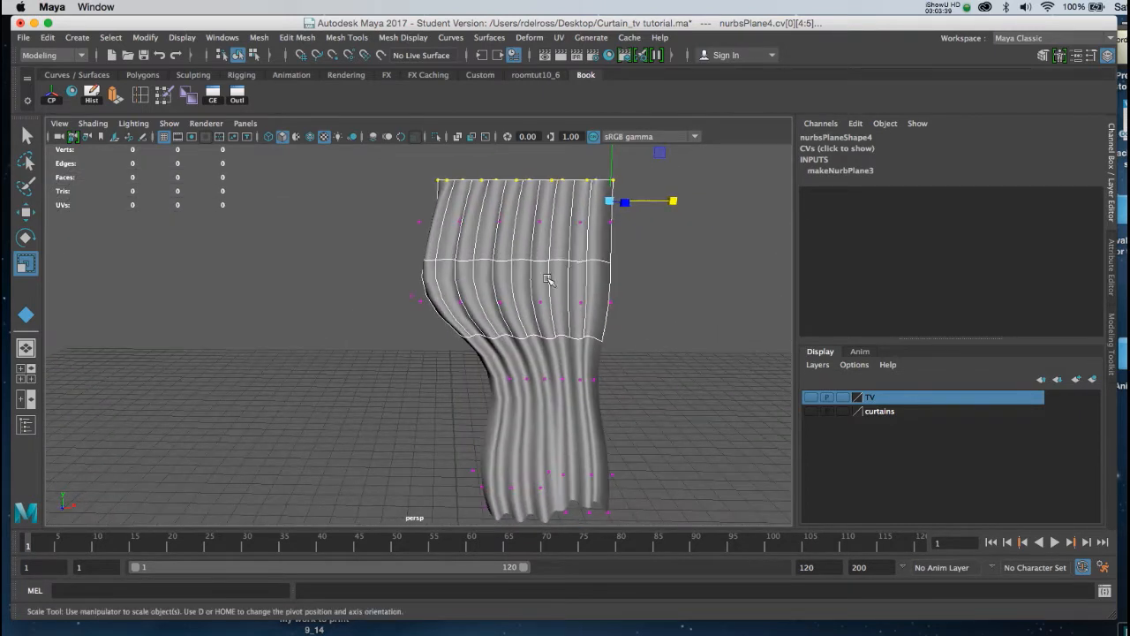
drag(674, 201, 685, 203)
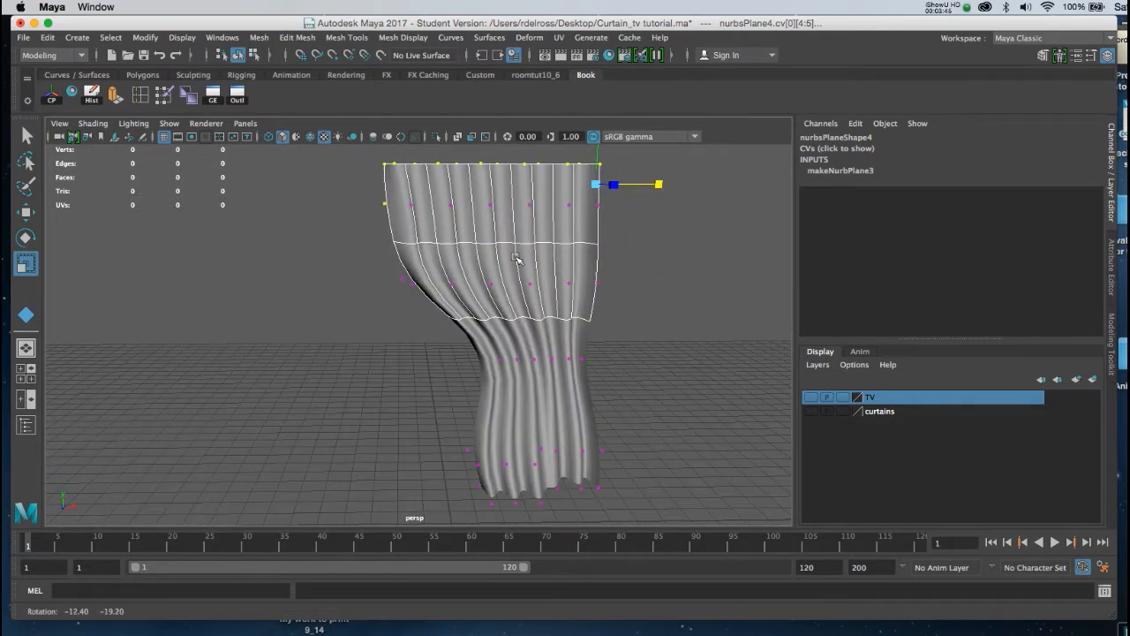
Back in object mode, snap the curtain's pivot to its top inner corner
right_click(516, 258)
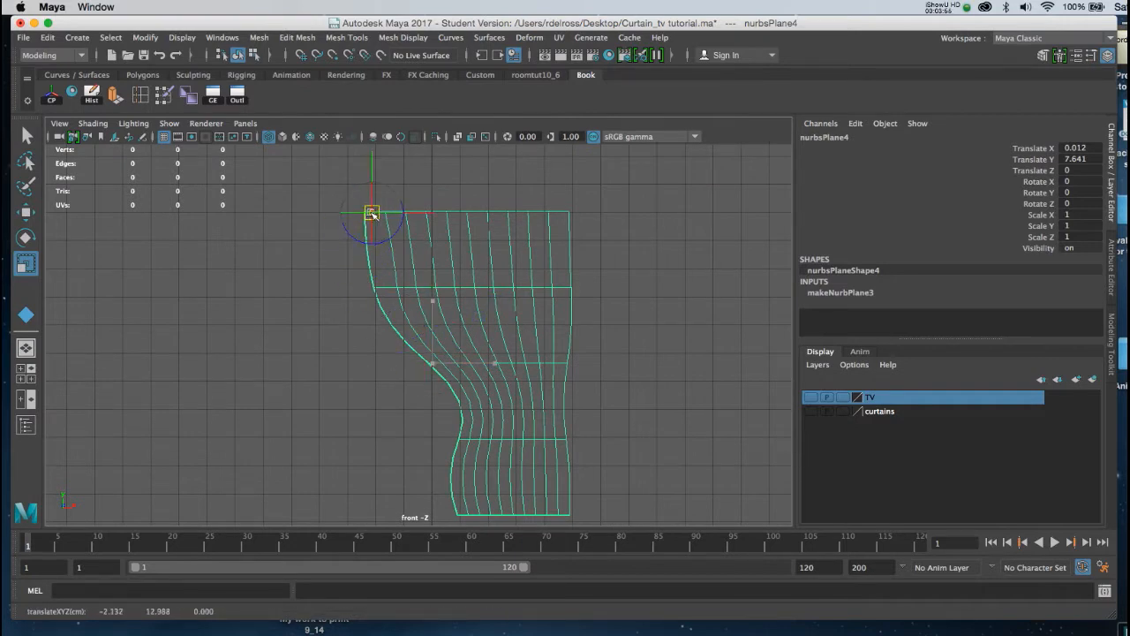
drag(371, 212, 362, 212)
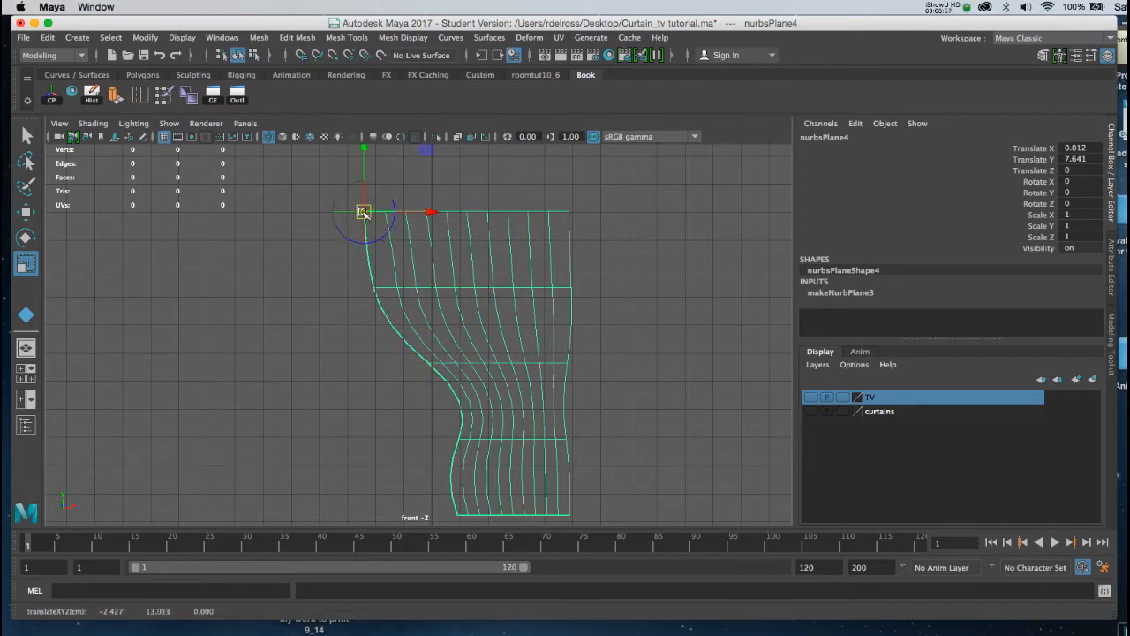
key(r)
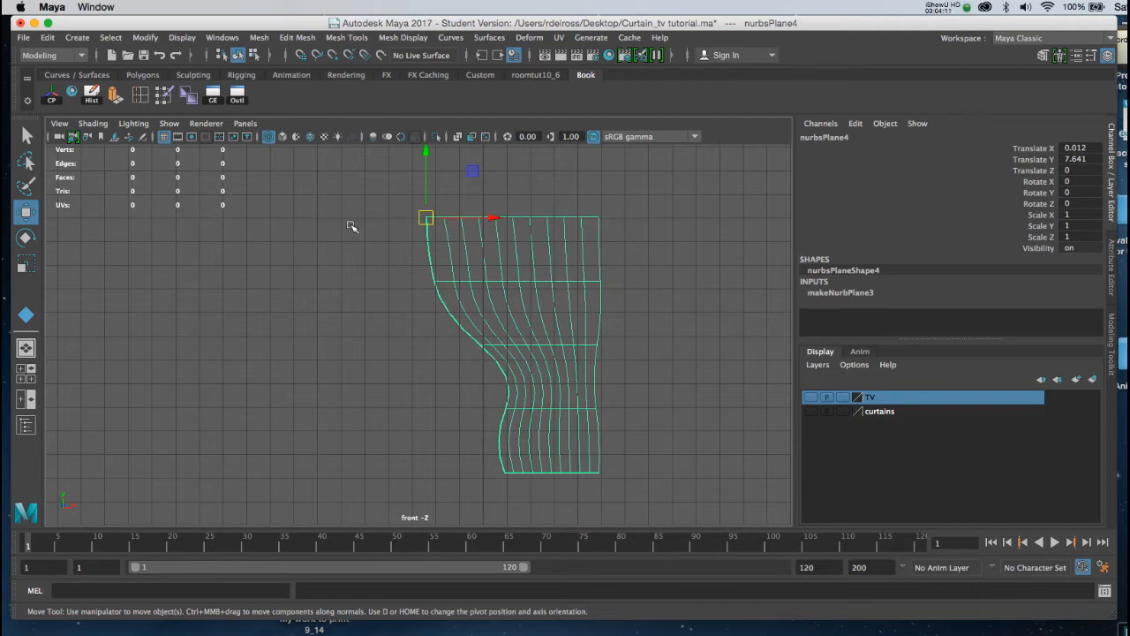
mouse_move(452, 262)
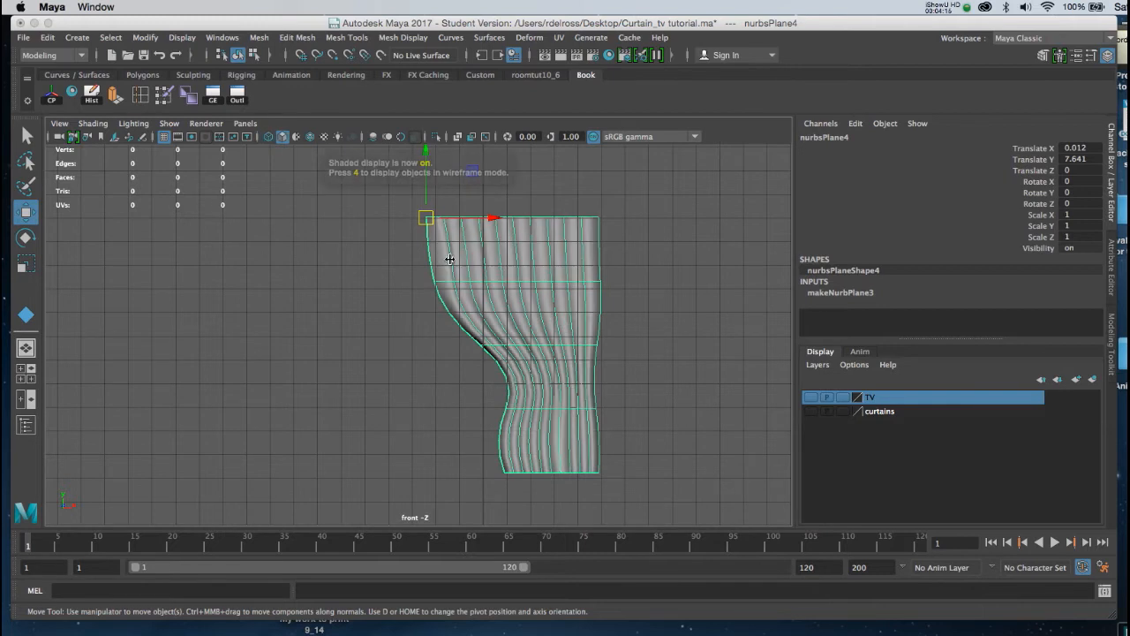
Use Edit > Duplicate Special with Scale X -1 to apply a mirrored curtain copy
key(space)
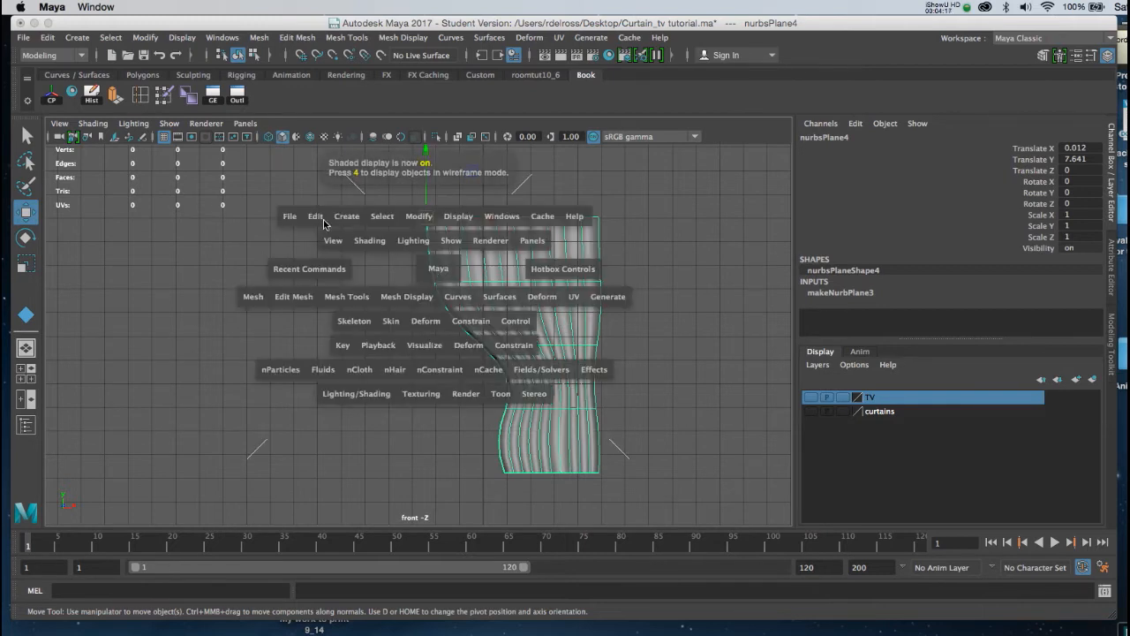
click(314, 216)
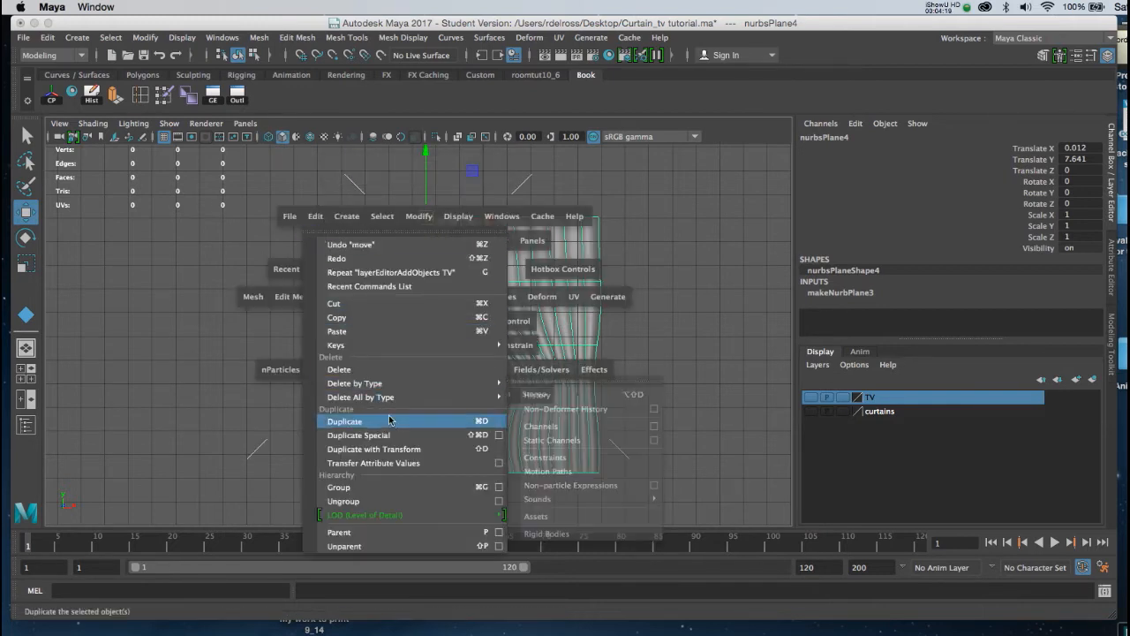
mouse_move(388, 434)
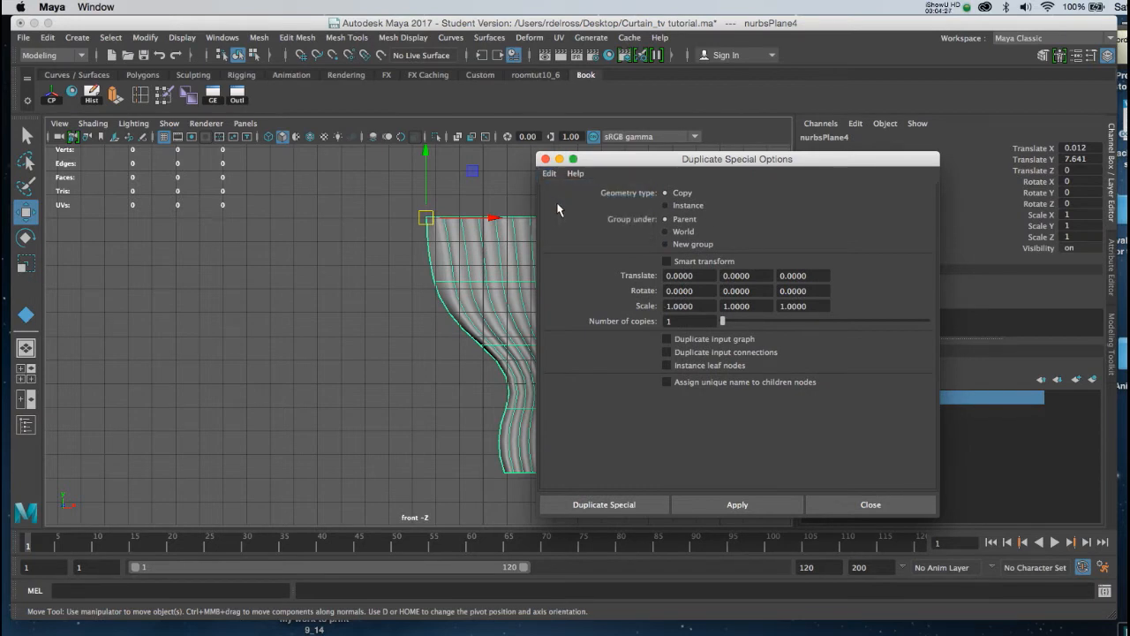
mouse_move(644, 322)
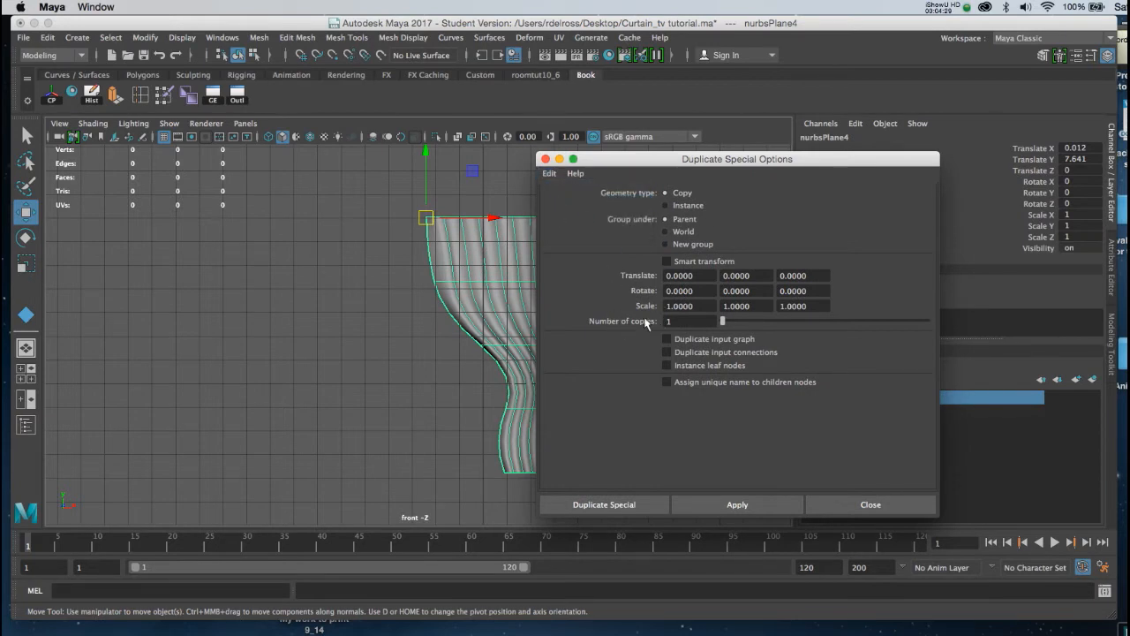
mouse_move(646, 281)
text(-1.0000)
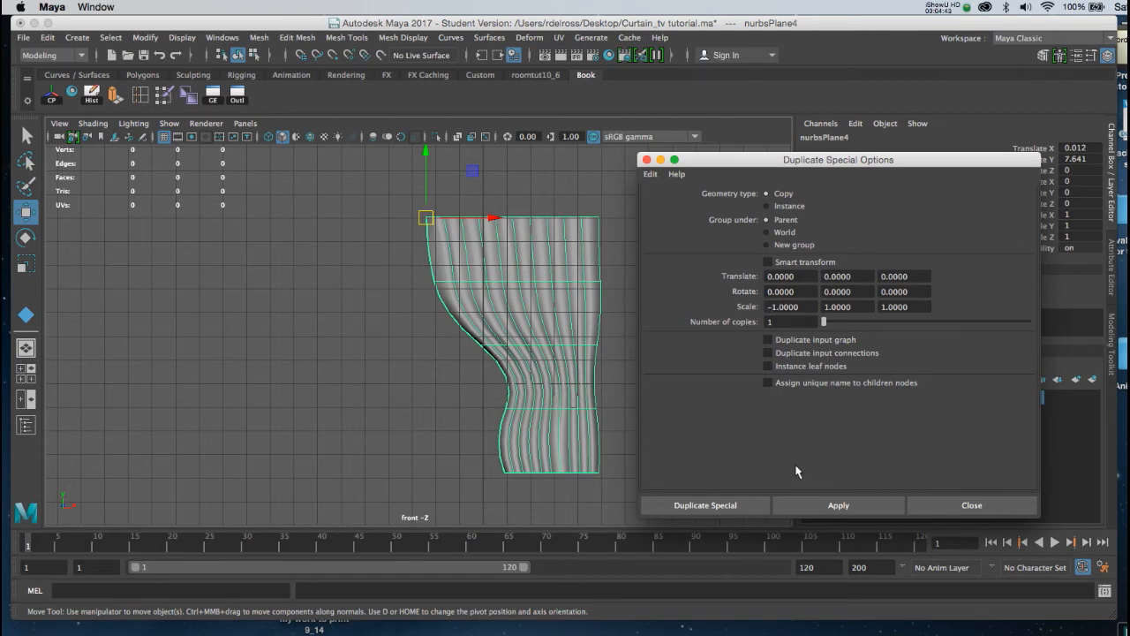
click(837, 505)
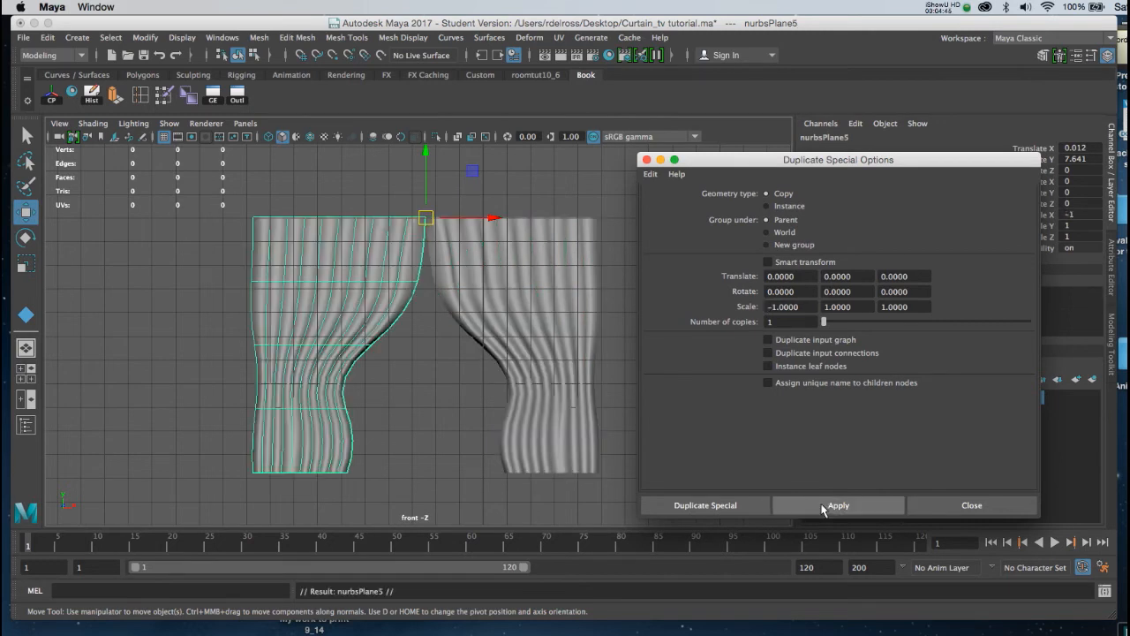
click(837, 505)
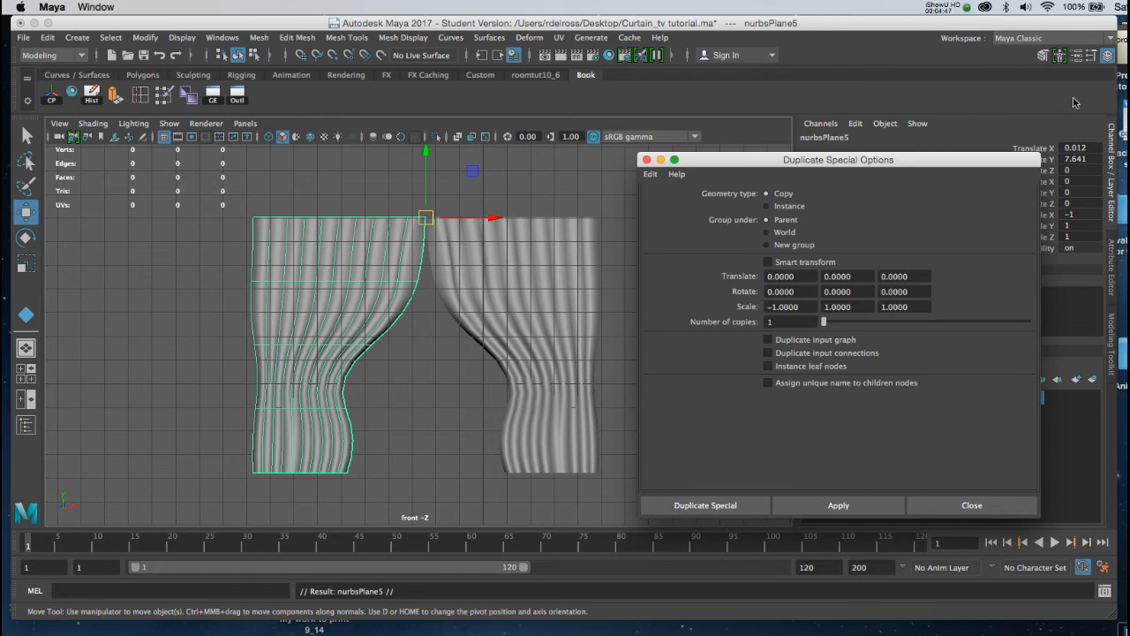
drag(837, 159, 890, 180)
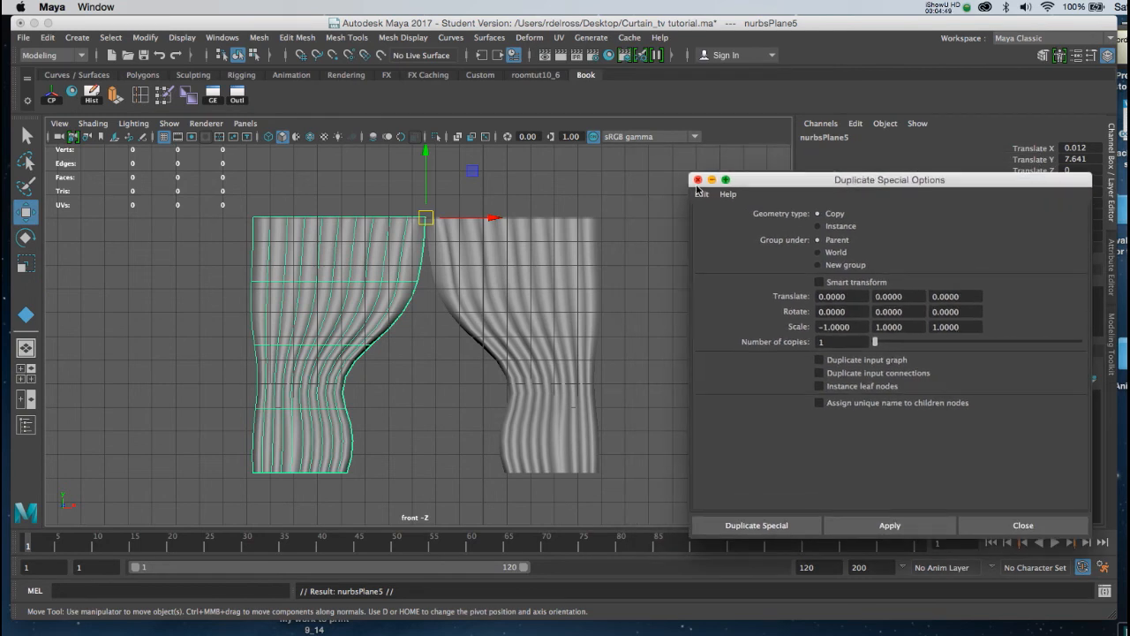